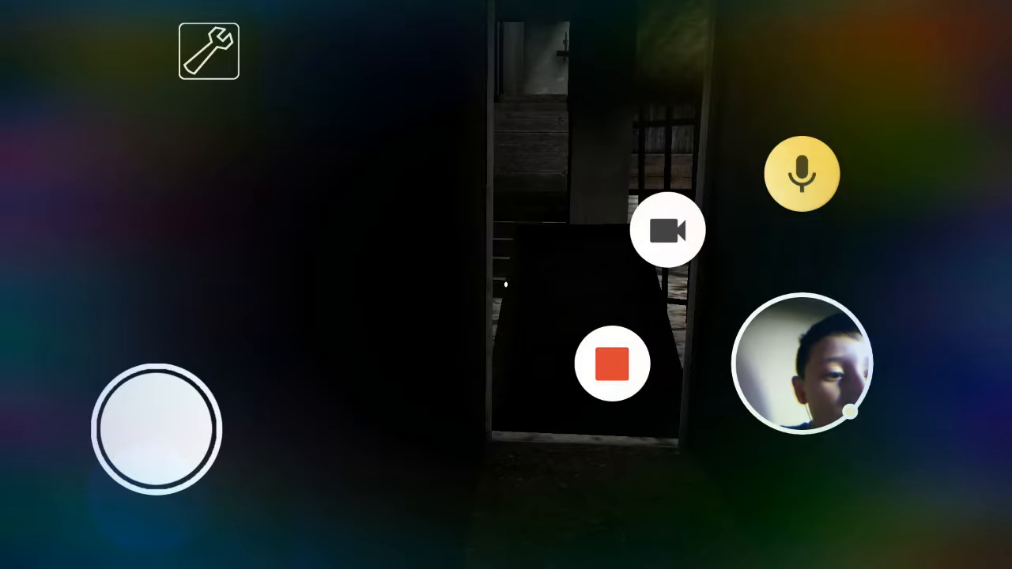
left_click(668, 230)
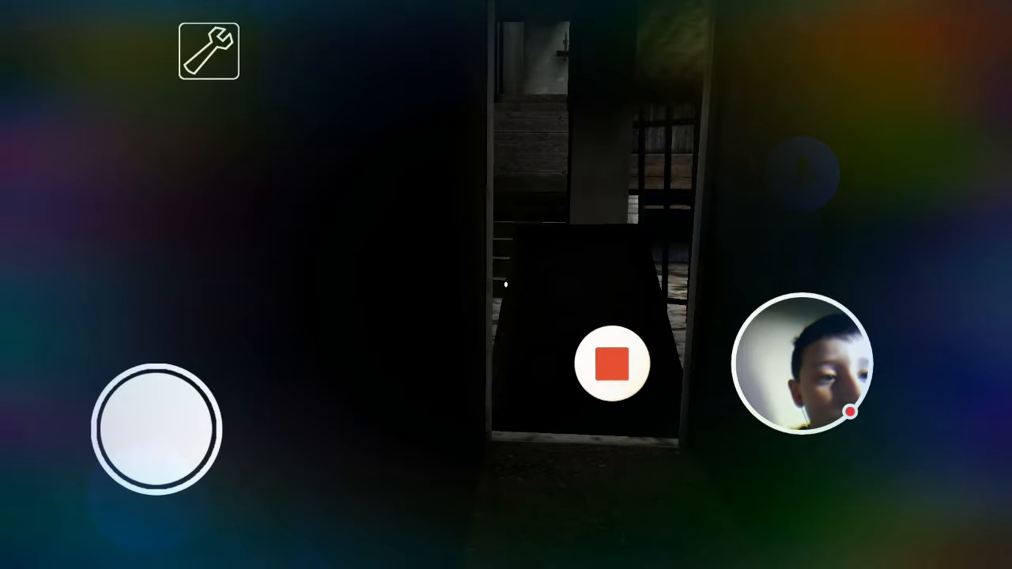
left_click(611, 363)
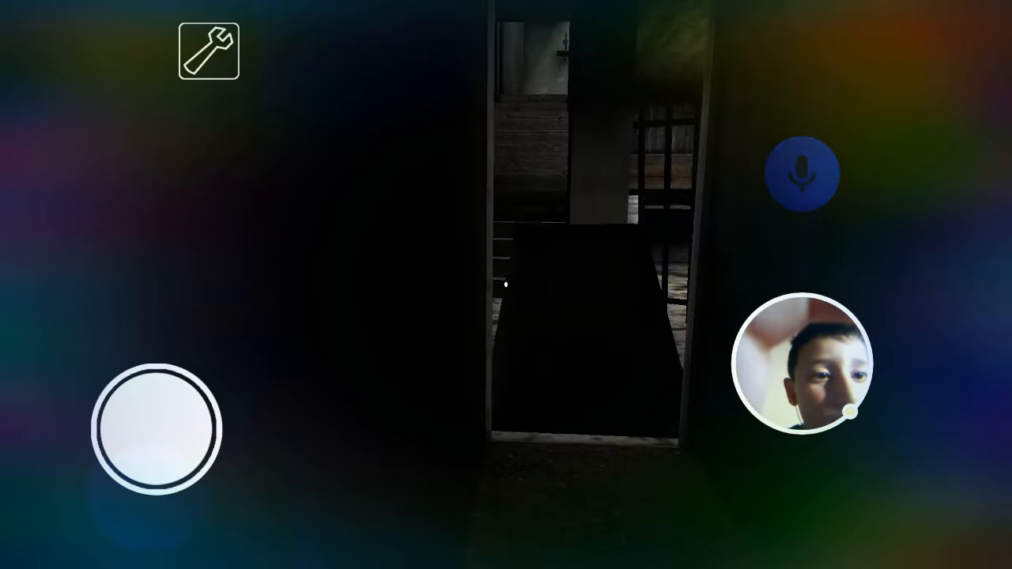
left_click_drag(158, 427, 154, 348)
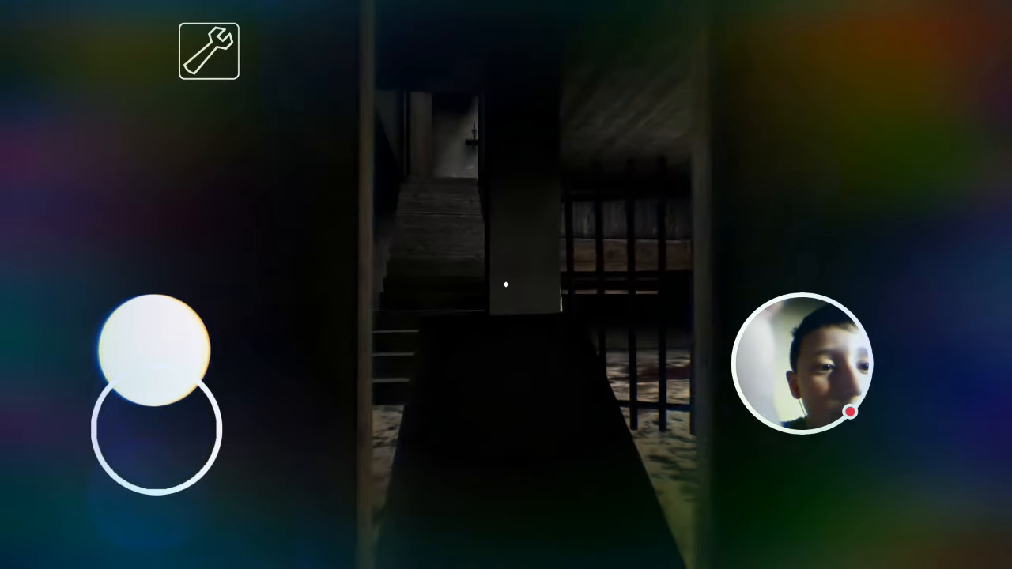